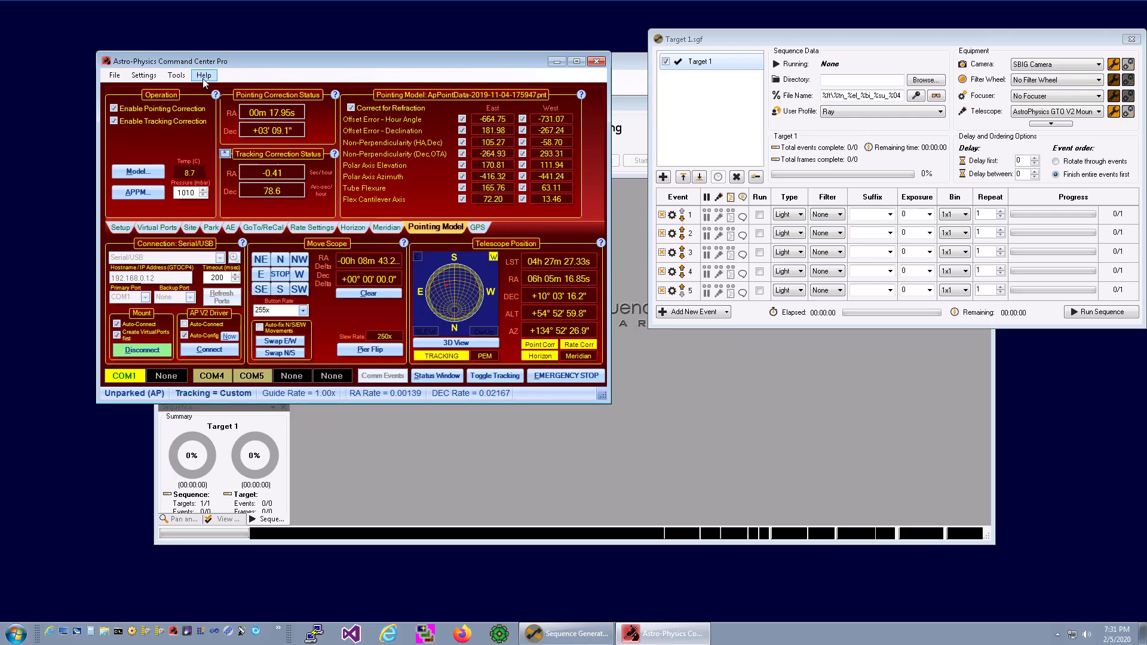
- Check APCC Pro's Help menu, then bring the Sequence Generator Pro window forward
{"action": "left_click", "coordinate": [203, 74]}
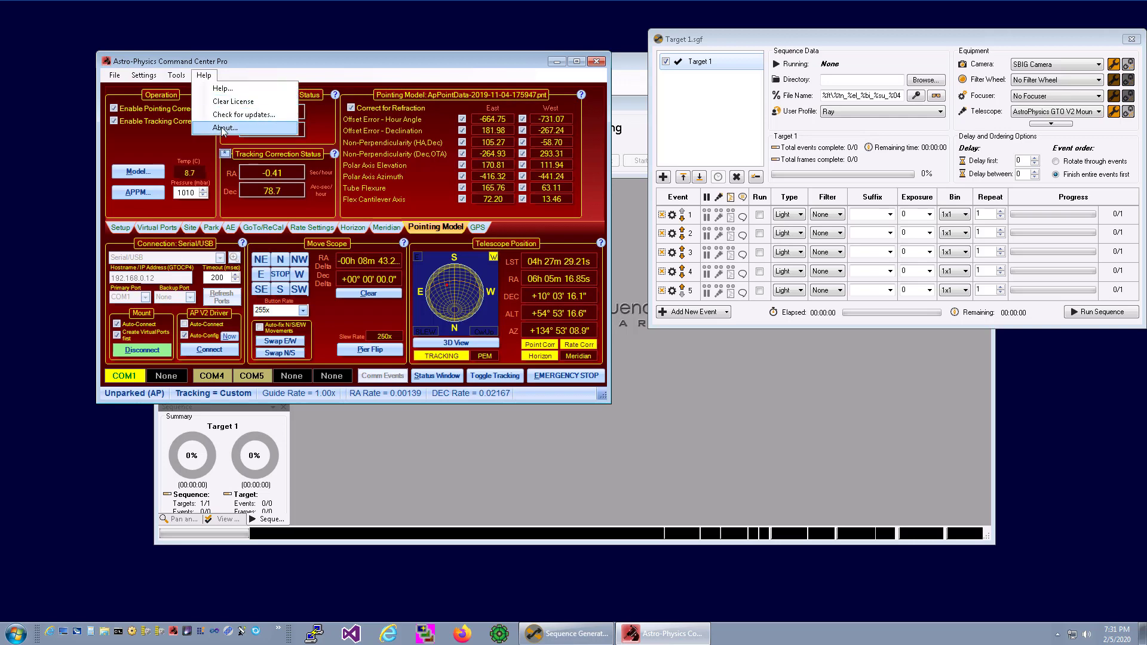
{"action": "left_click", "coordinate": [223, 127]}
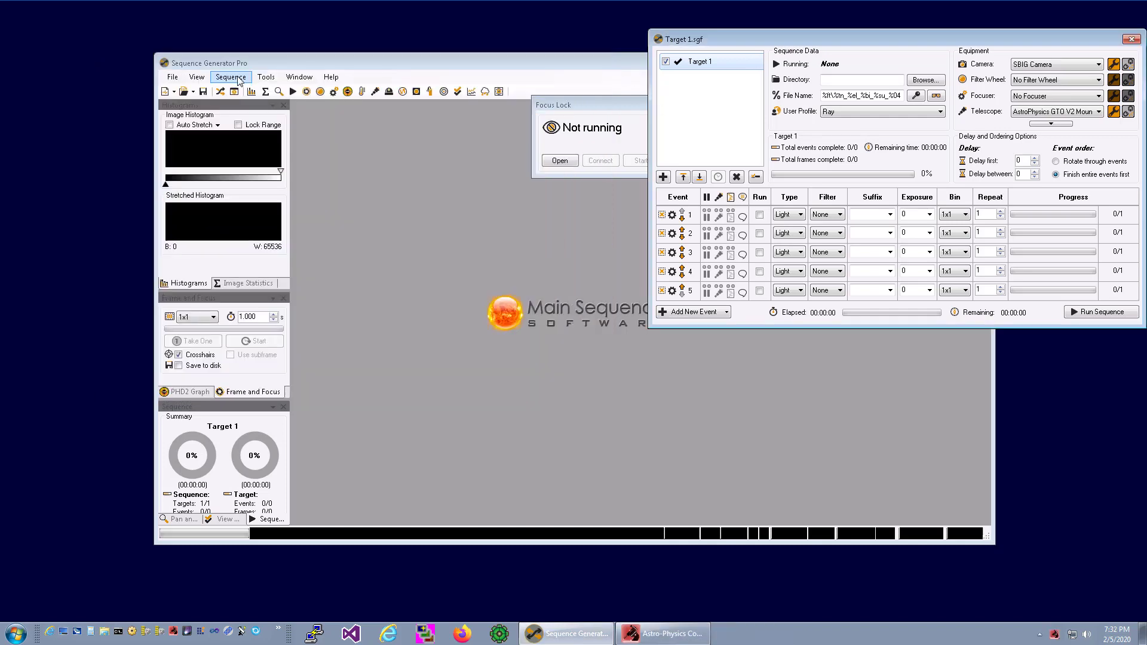
- Load the SBIG Test profile, review its Focus, Telescope and Plate Solve tabs, and reach the PlateSolve2 settings
{"action": "left_click", "coordinate": [265, 77]}
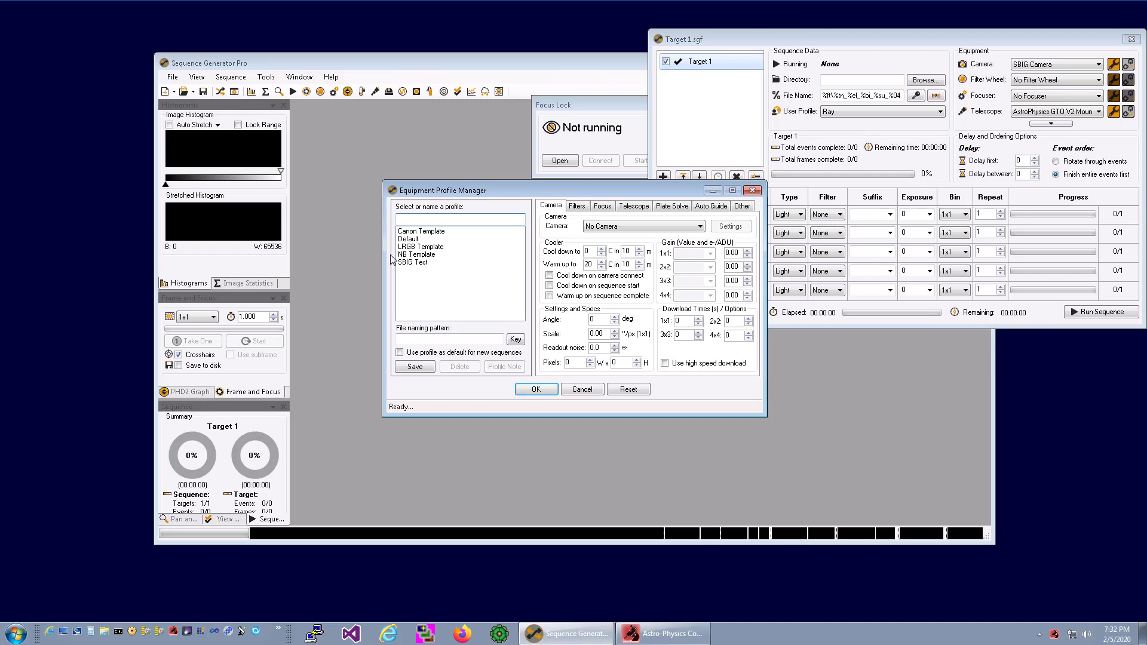
{"action": "left_click", "coordinate": [413, 262]}
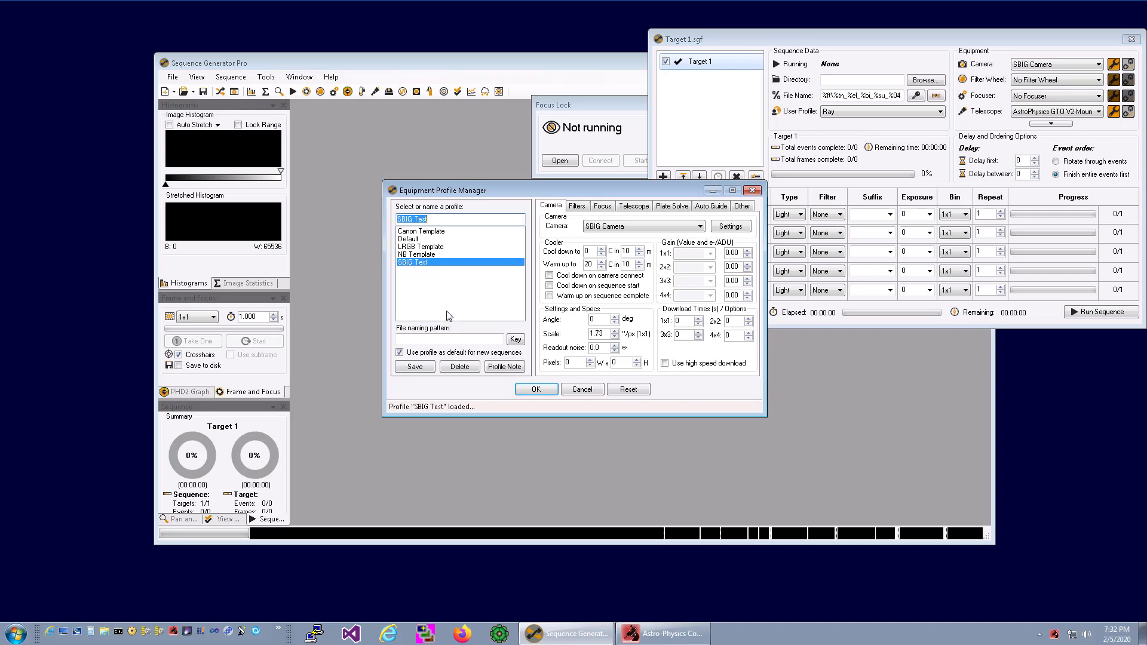
{"action": "mouse_move", "coordinate": [402, 351]}
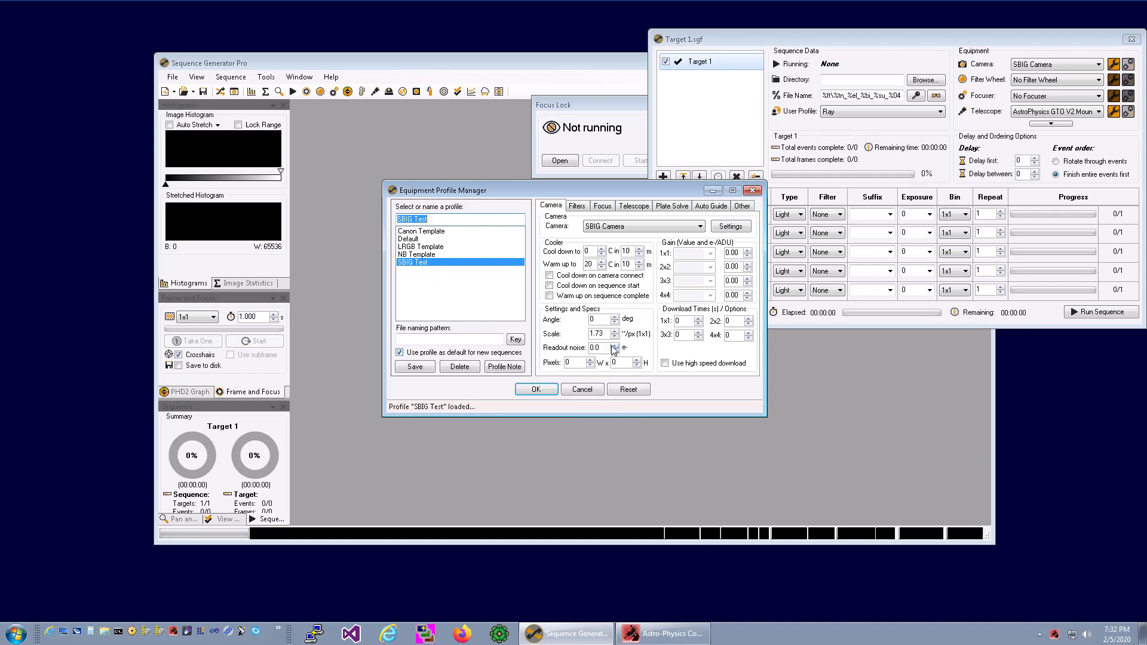
{"action": "mouse_move", "coordinate": [601, 335]}
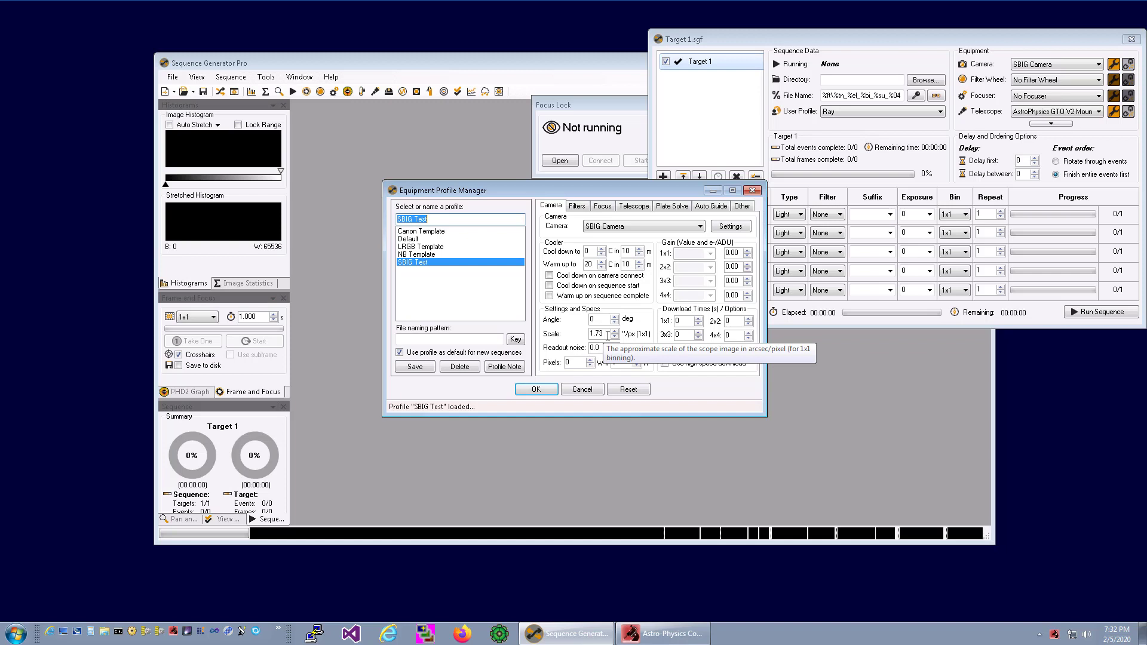
{"action": "mouse_move", "coordinate": [614, 337]}
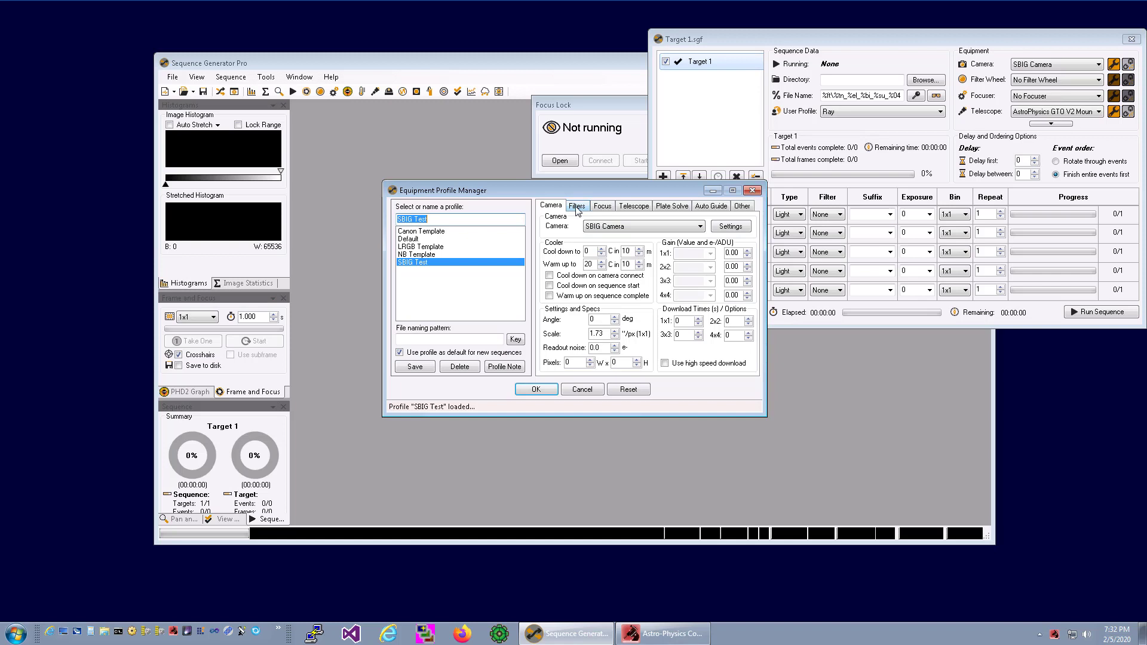
{"action": "left_click", "coordinate": [602, 206]}
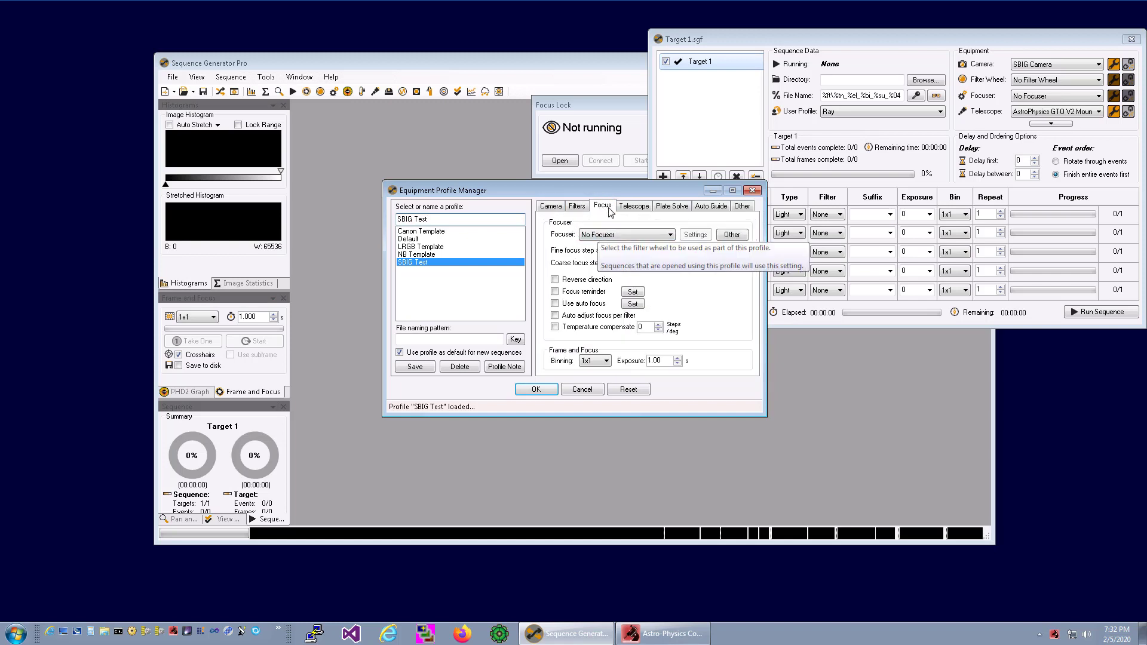
{"action": "left_click", "coordinate": [633, 206]}
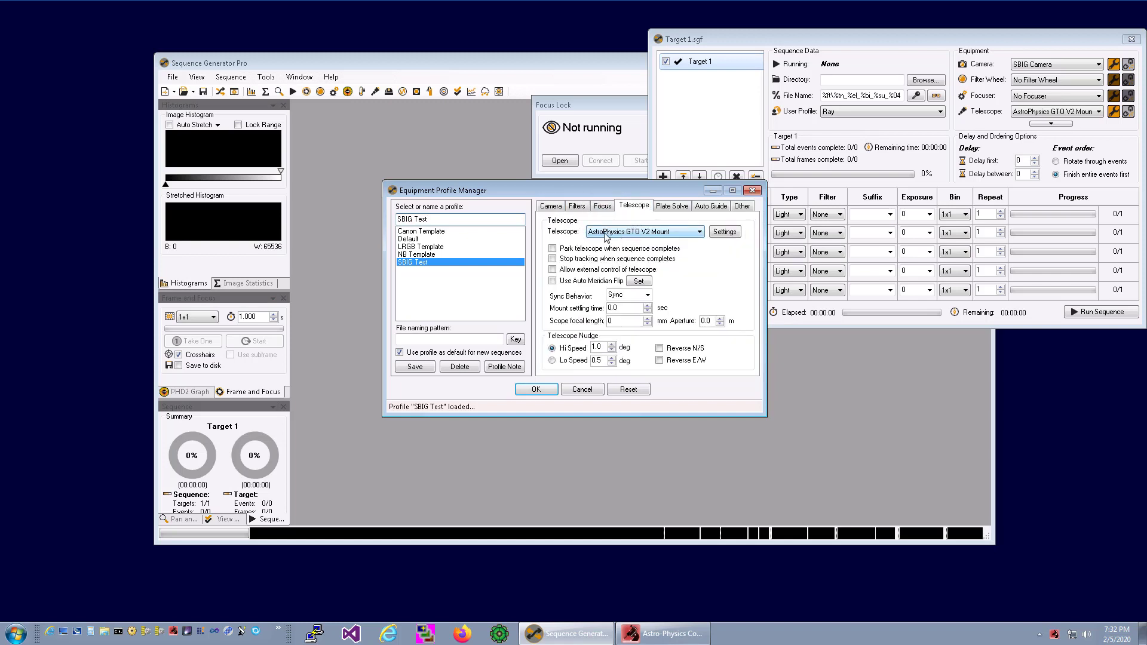
{"action": "mouse_move", "coordinate": [662, 241]}
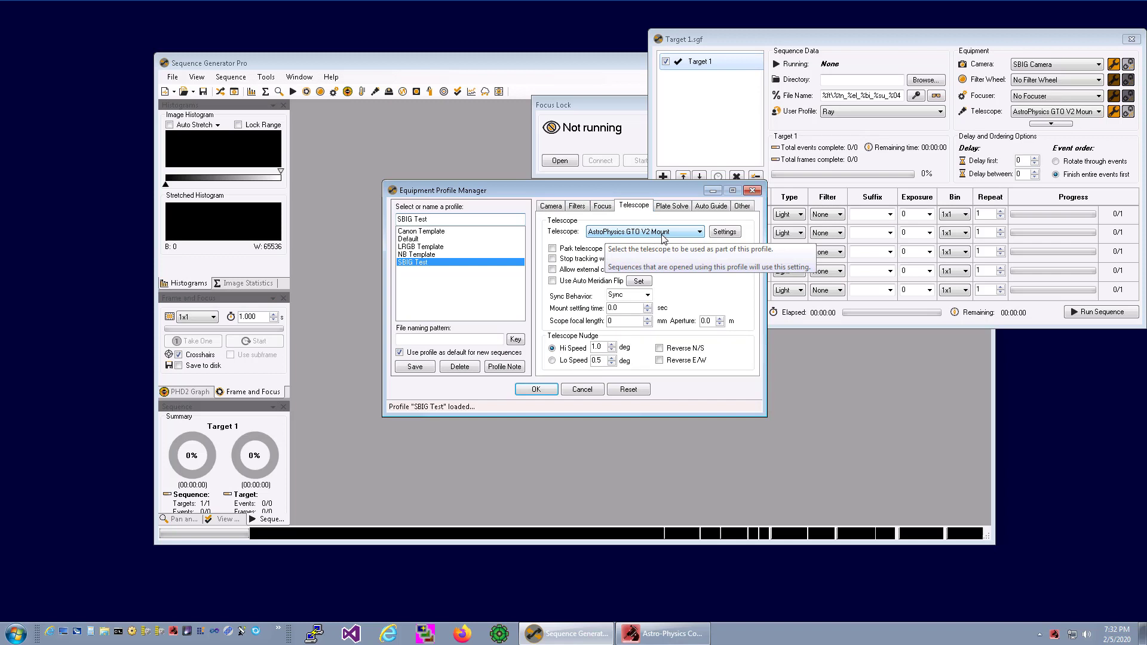
{"action": "left_click", "coordinate": [671, 206]}
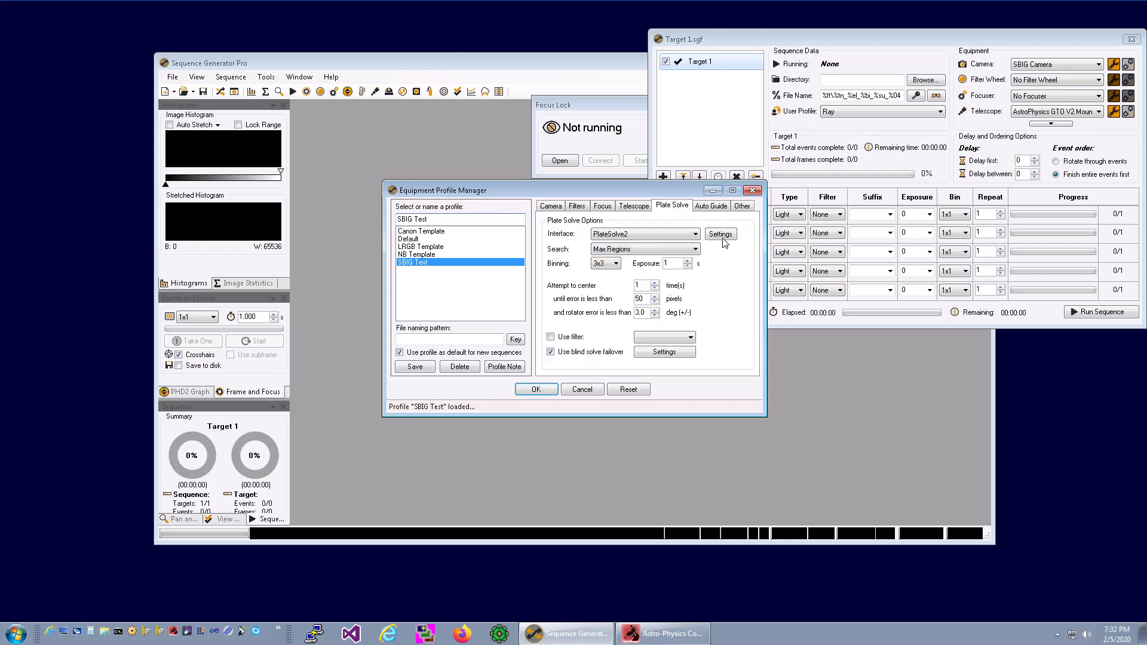
{"action": "left_click", "coordinate": [720, 235]}
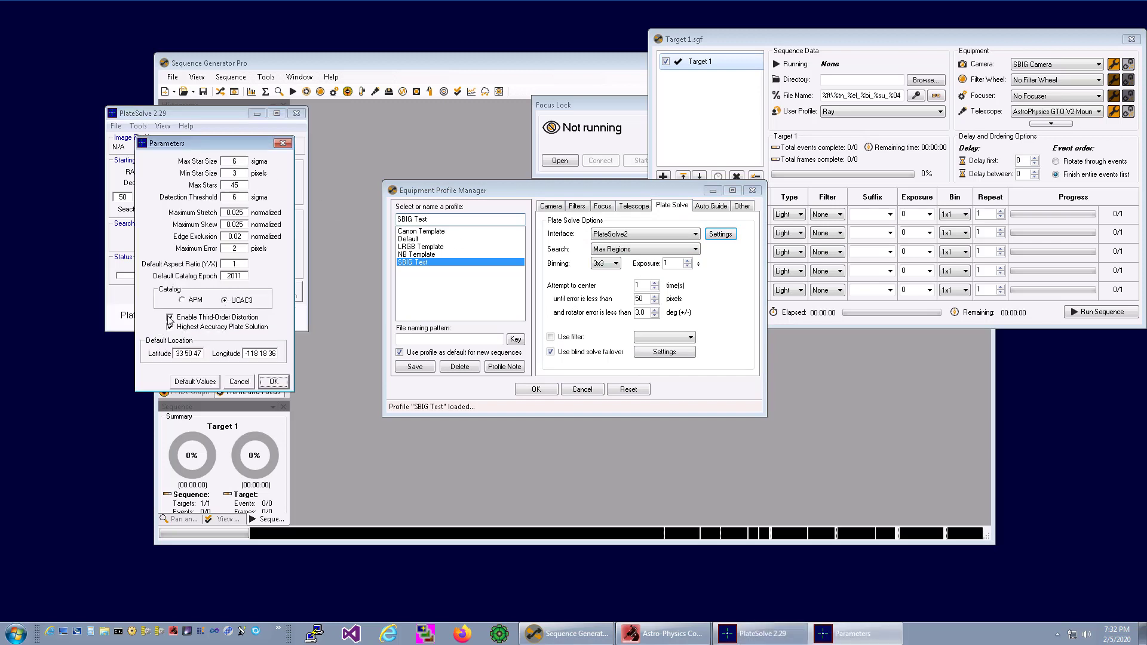
- Review PlateSolve2's parameters and default location, accept them, and close PlateSolve 2.29
{"action": "left_click", "coordinate": [170, 326]}
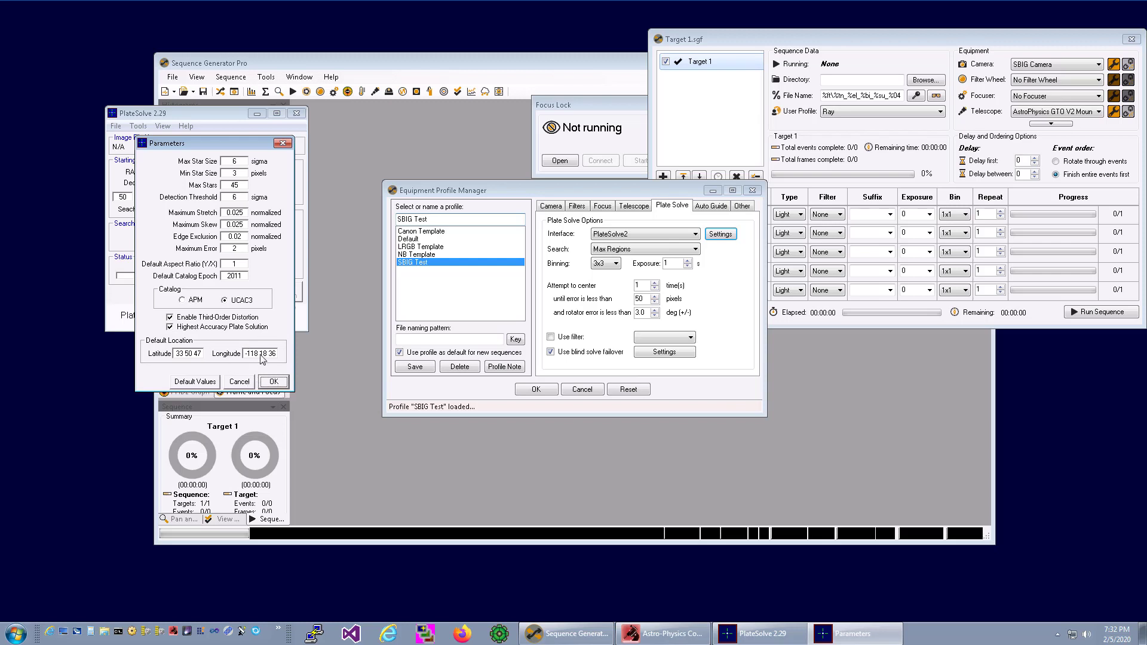
{"action": "left_click", "coordinate": [273, 381]}
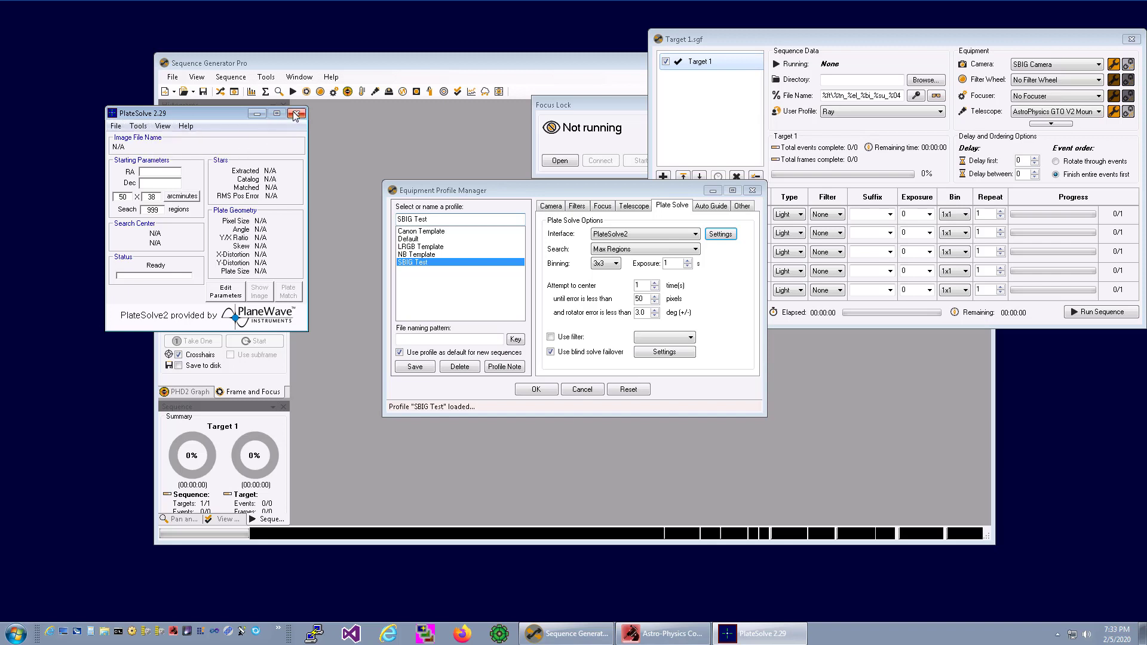
{"action": "left_click", "coordinate": [294, 113]}
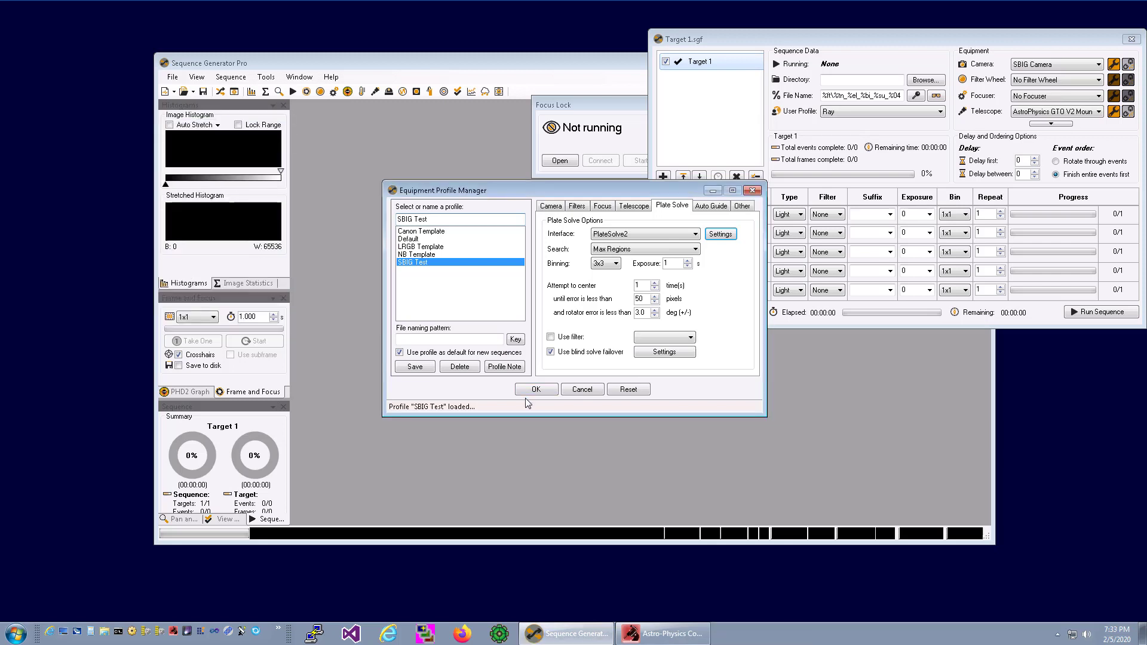
- Accept the profile, create a new sequence from it, and return to Command Center Pro
{"action": "left_click", "coordinate": [536, 390]}
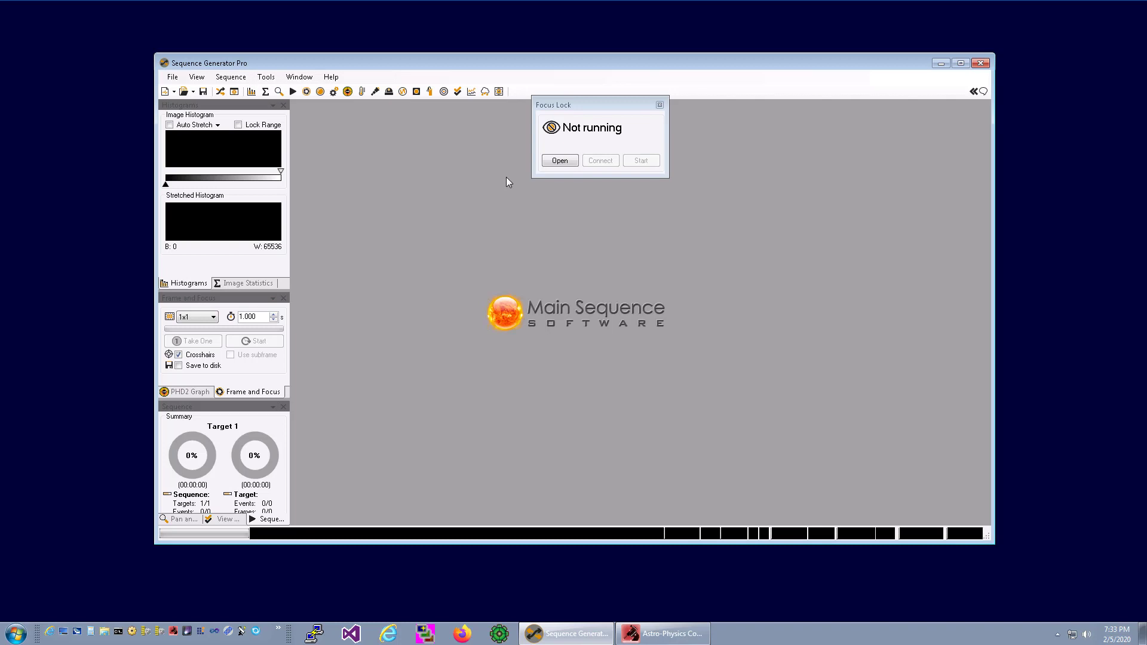
{"action": "left_click", "coordinate": [172, 76]}
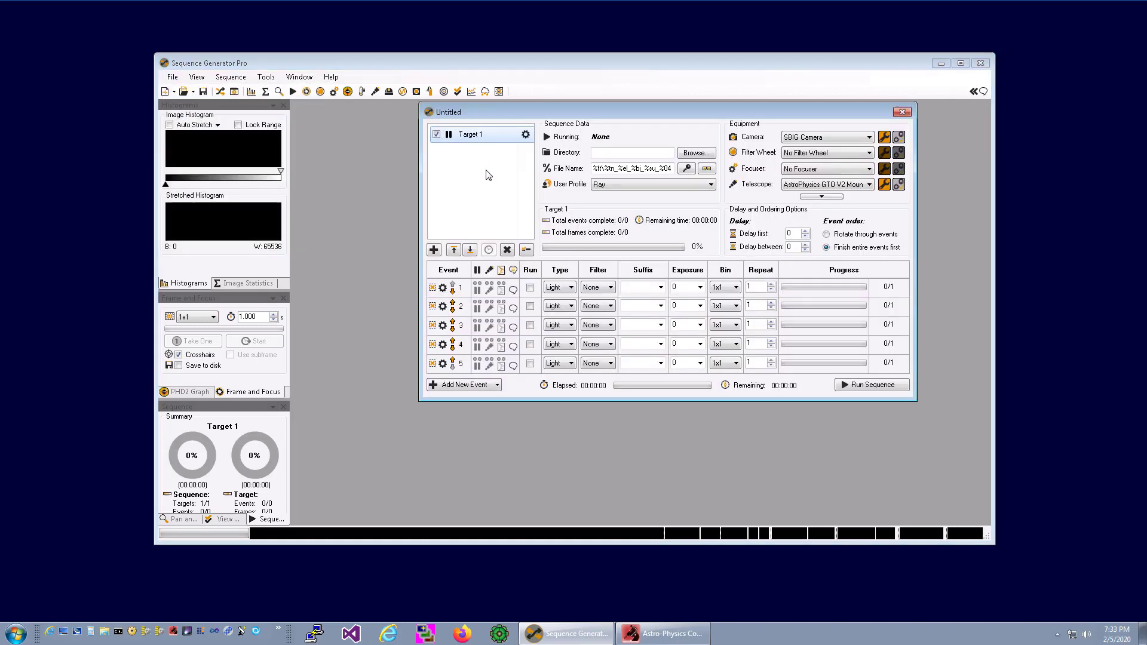
{"action": "mouse_move", "coordinate": [478, 161]}
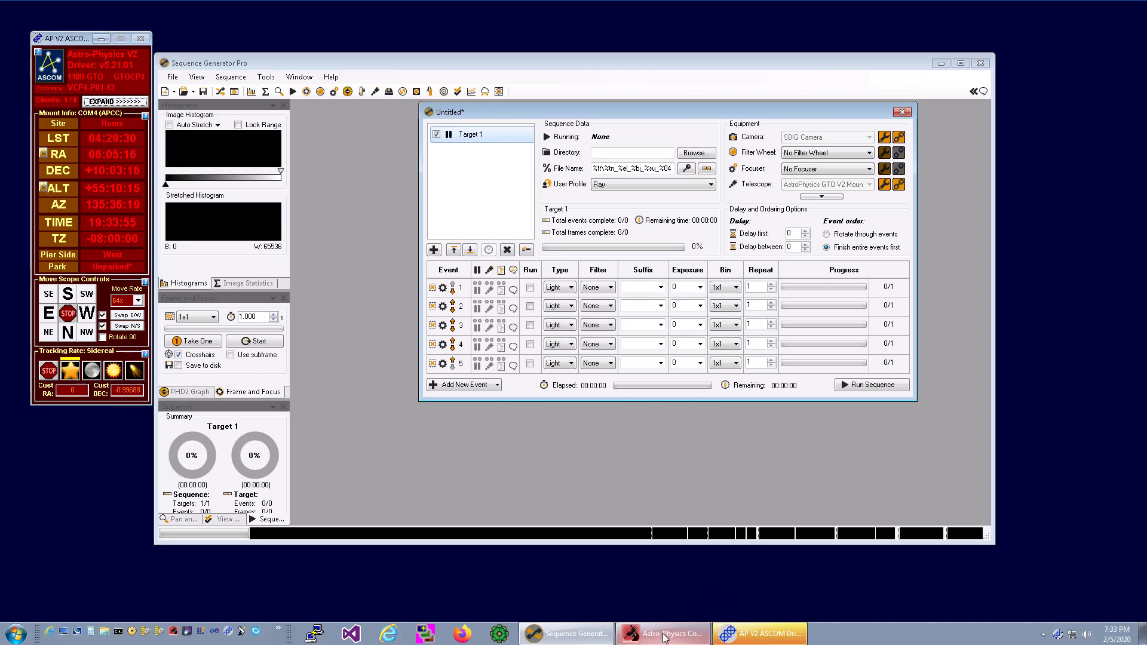
{"action": "left_click", "coordinate": [674, 633]}
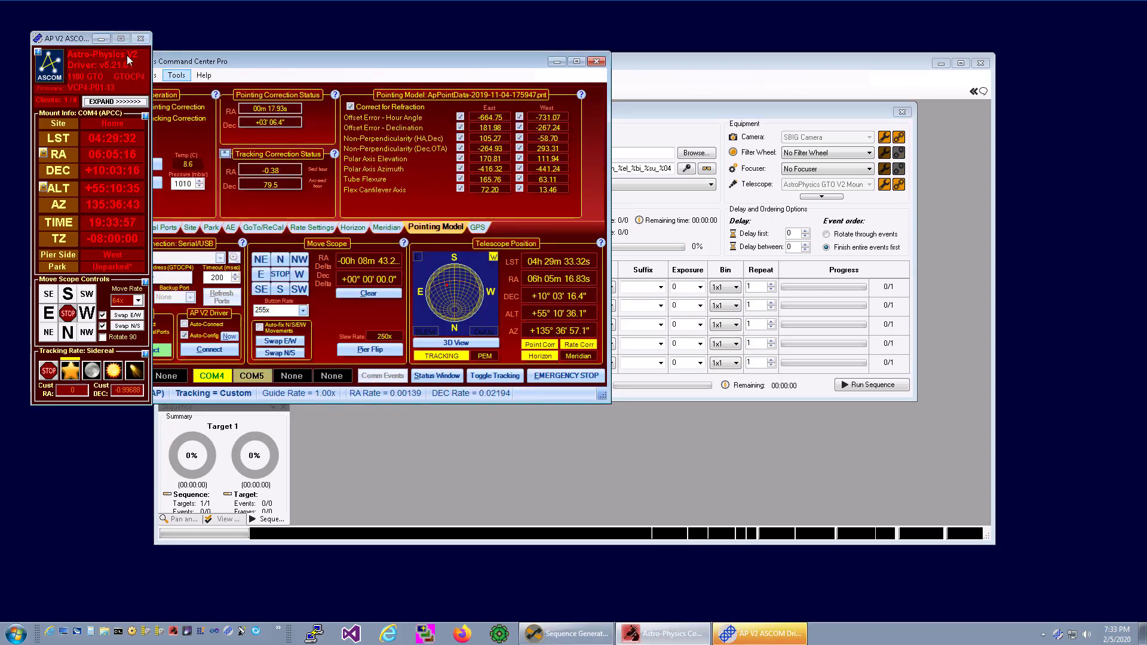
- Launch Point Mapper with Sequence Generator Pro as the camera and review its plate solve settings
{"action": "left_click", "coordinate": [176, 74]}
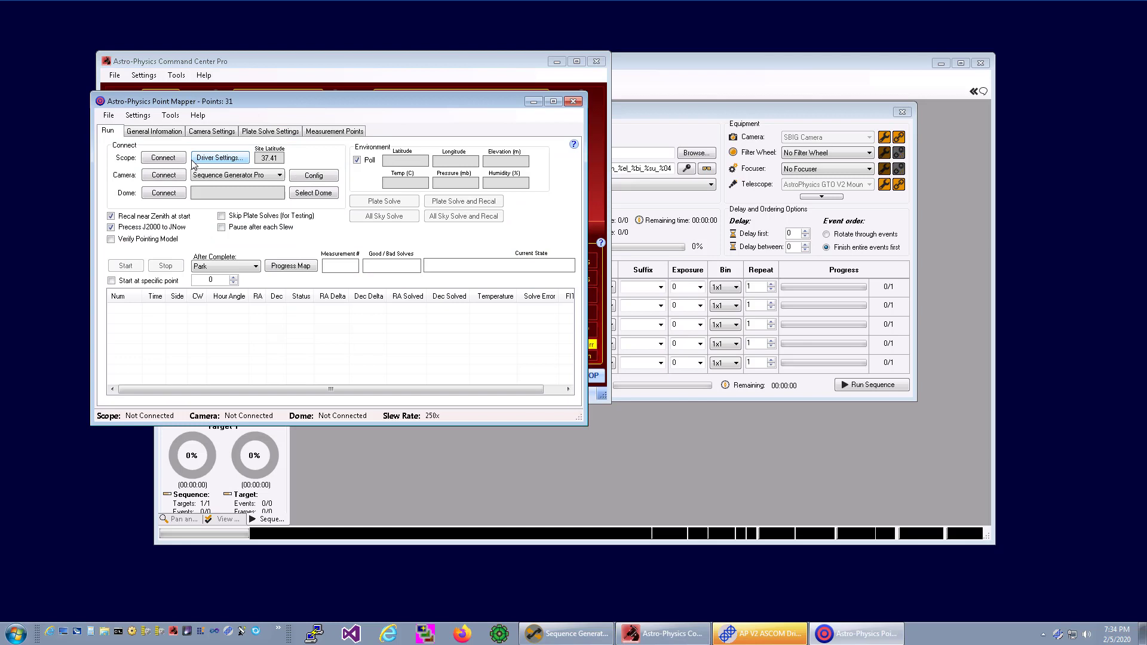
{"action": "left_click", "coordinate": [162, 158]}
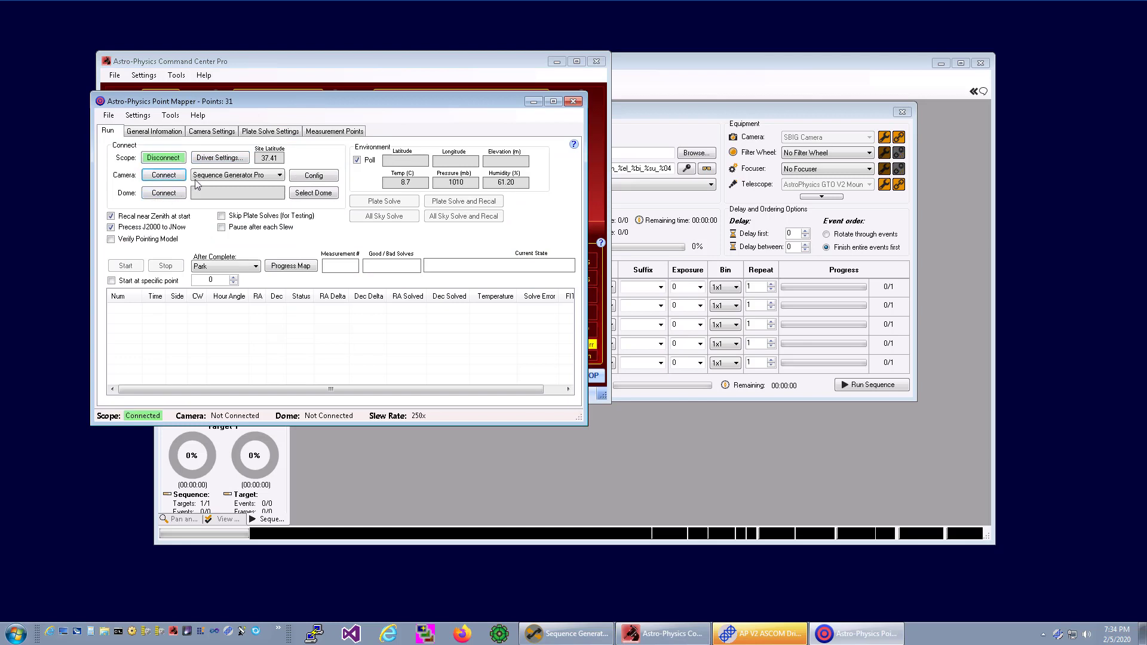
{"action": "left_click", "coordinate": [270, 131]}
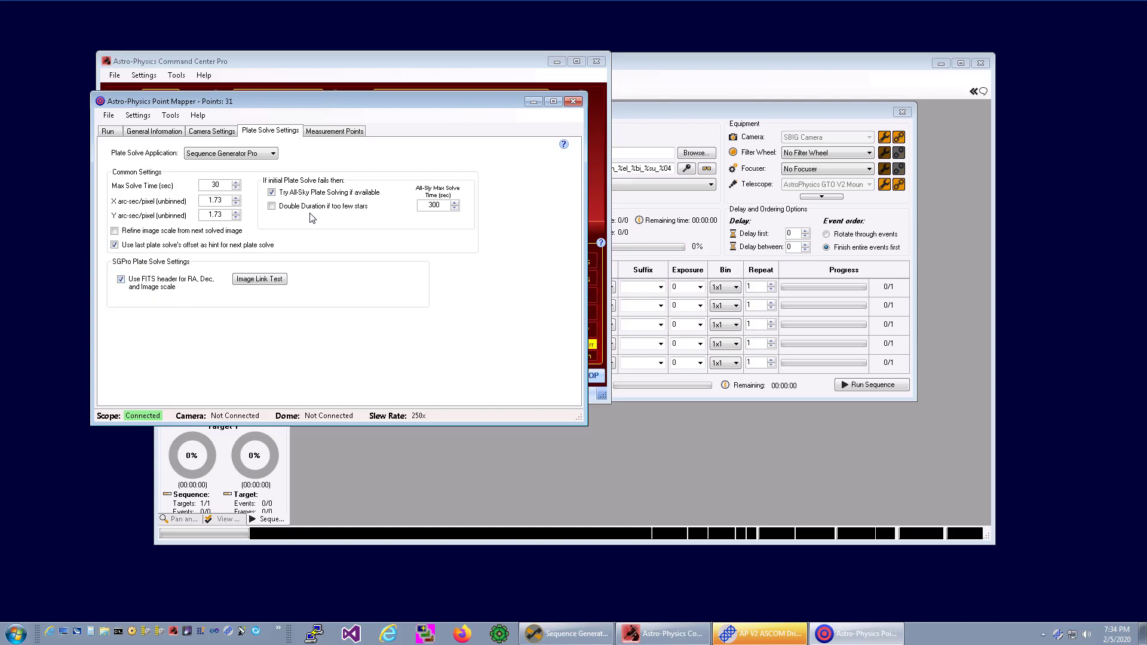
- Set 17 measurement points, preview them on the sky map, and return to the Run controls
{"action": "left_click", "coordinate": [335, 132]}
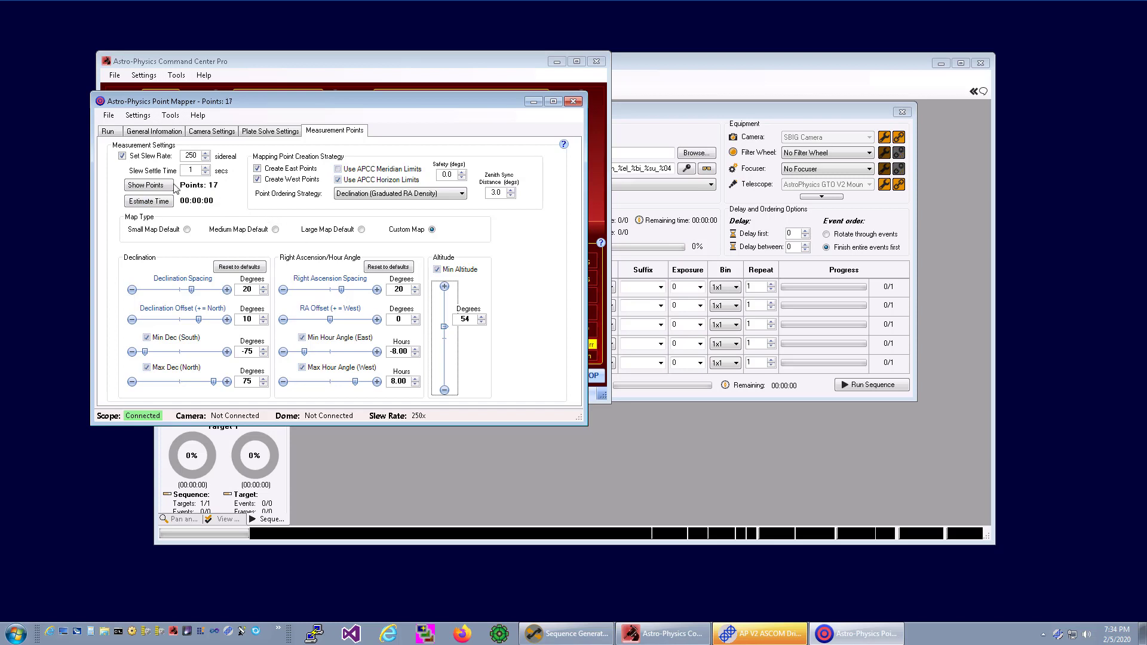
{"action": "left_click", "coordinate": [148, 184]}
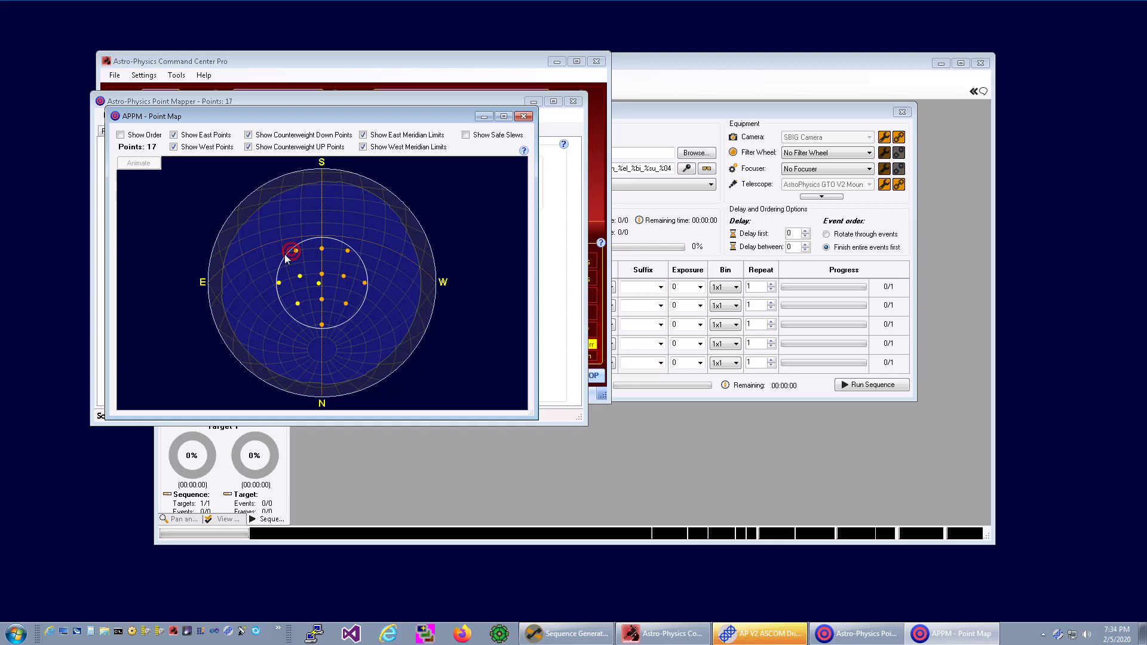
{"action": "mouse_move", "coordinate": [514, 120]}
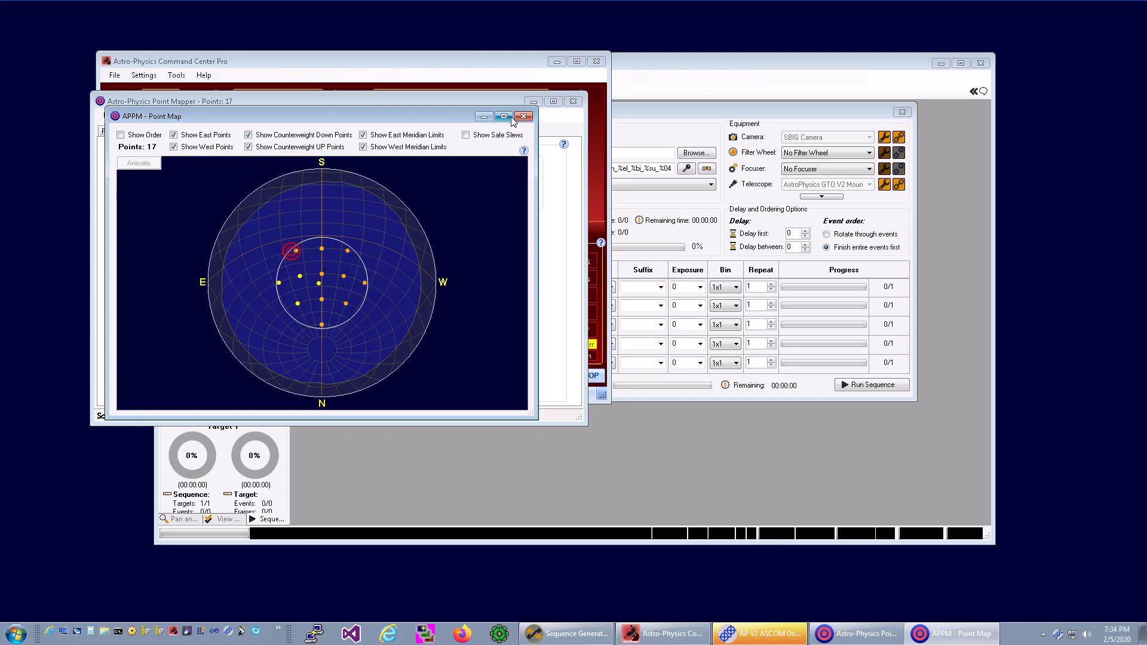
{"action": "left_click", "coordinate": [524, 116]}
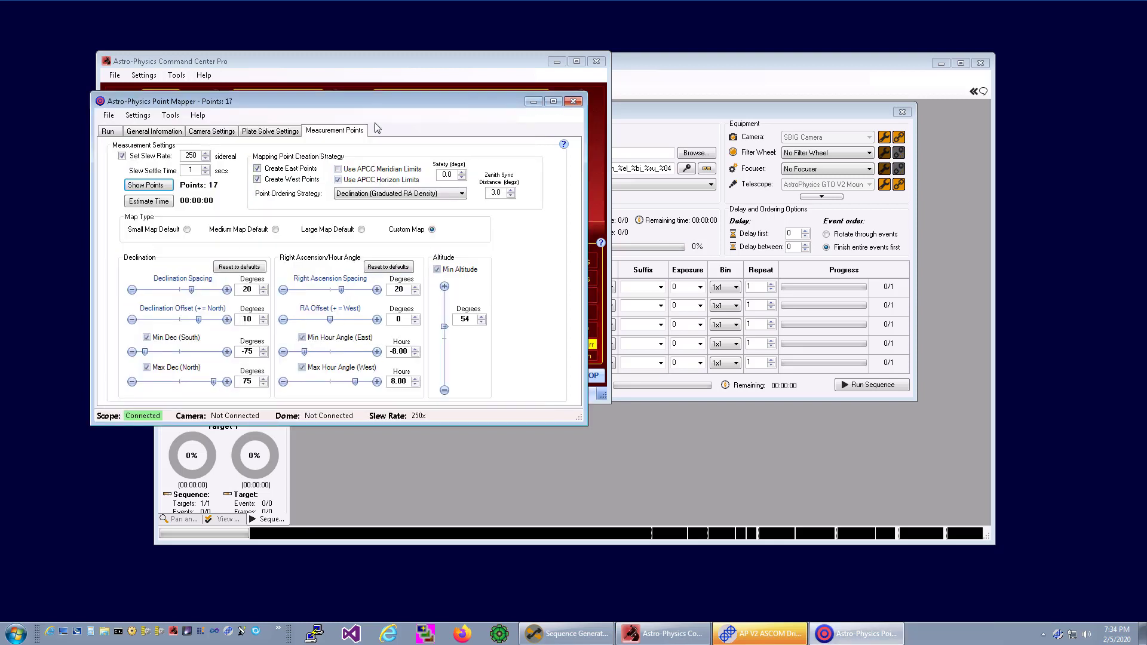
{"action": "left_click", "coordinate": [108, 131]}
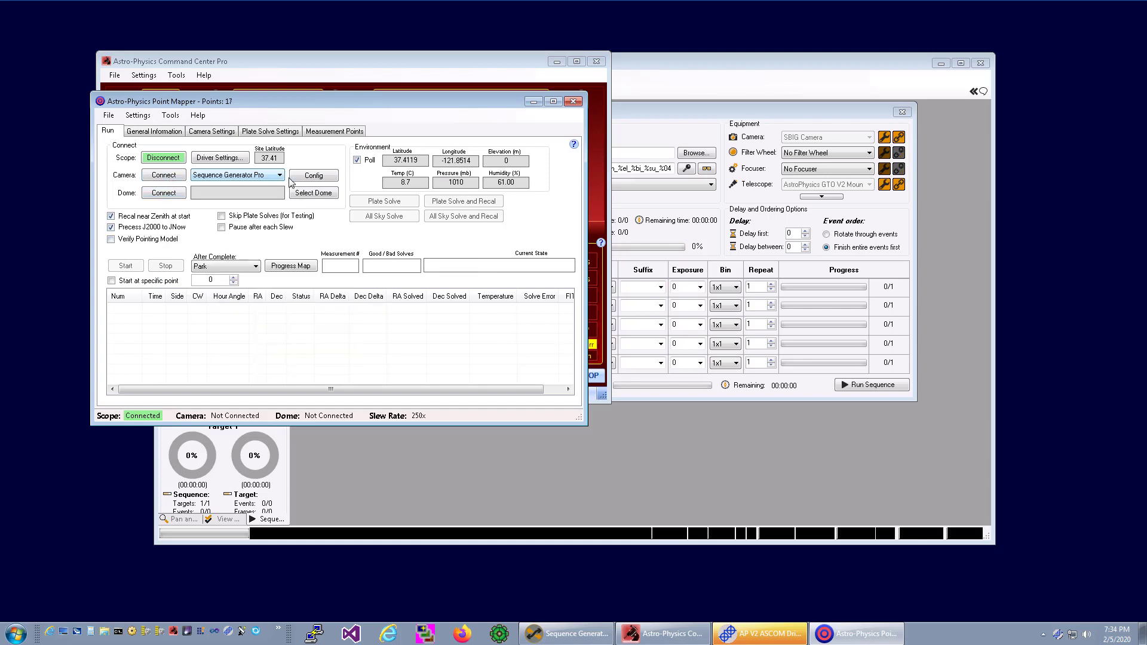
- Connect the camera via Sequence Generator Pro and confirm a plain plate solve succeeds
{"action": "left_click", "coordinate": [163, 174]}
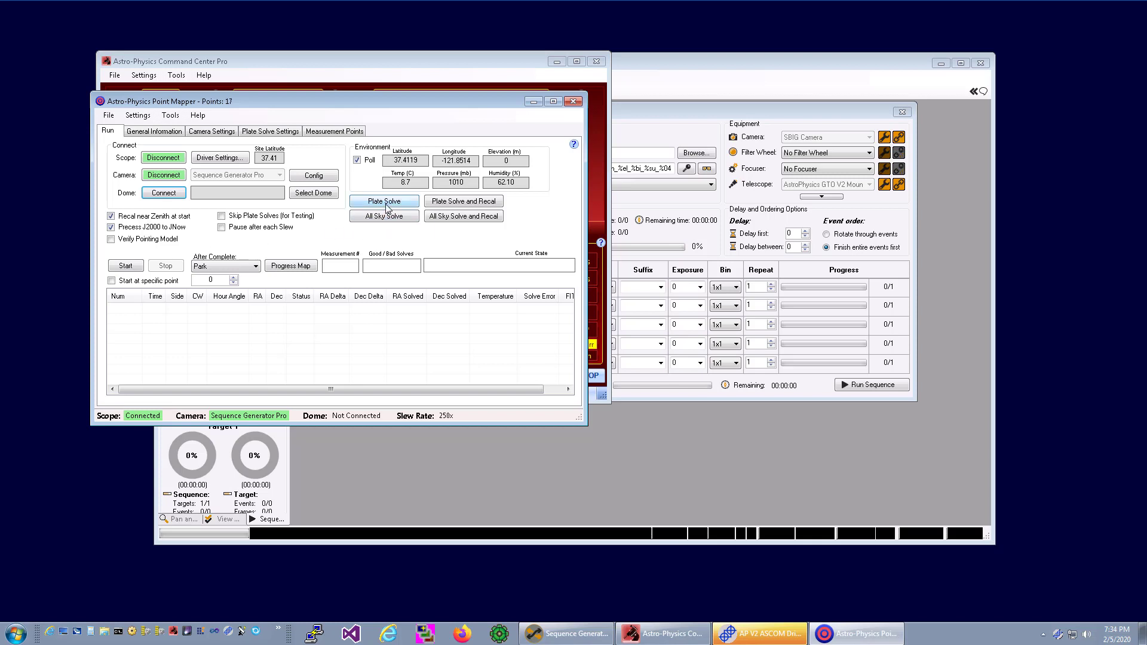
{"action": "left_click", "coordinate": [385, 201]}
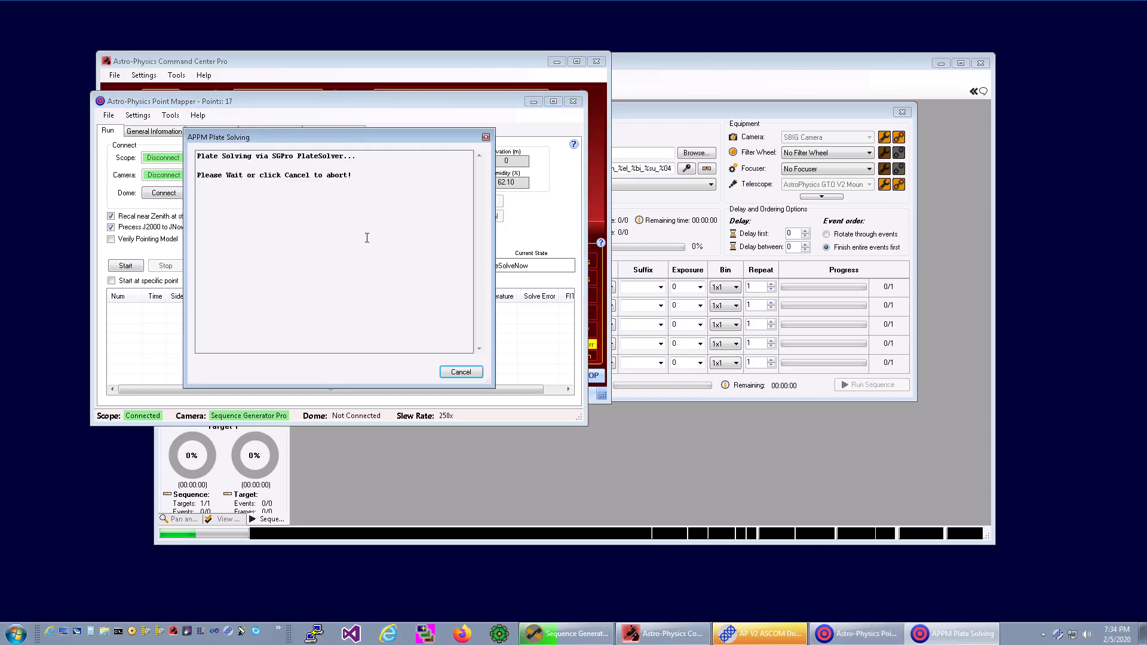
{"action": "mouse_move", "coordinate": [938, 308]}
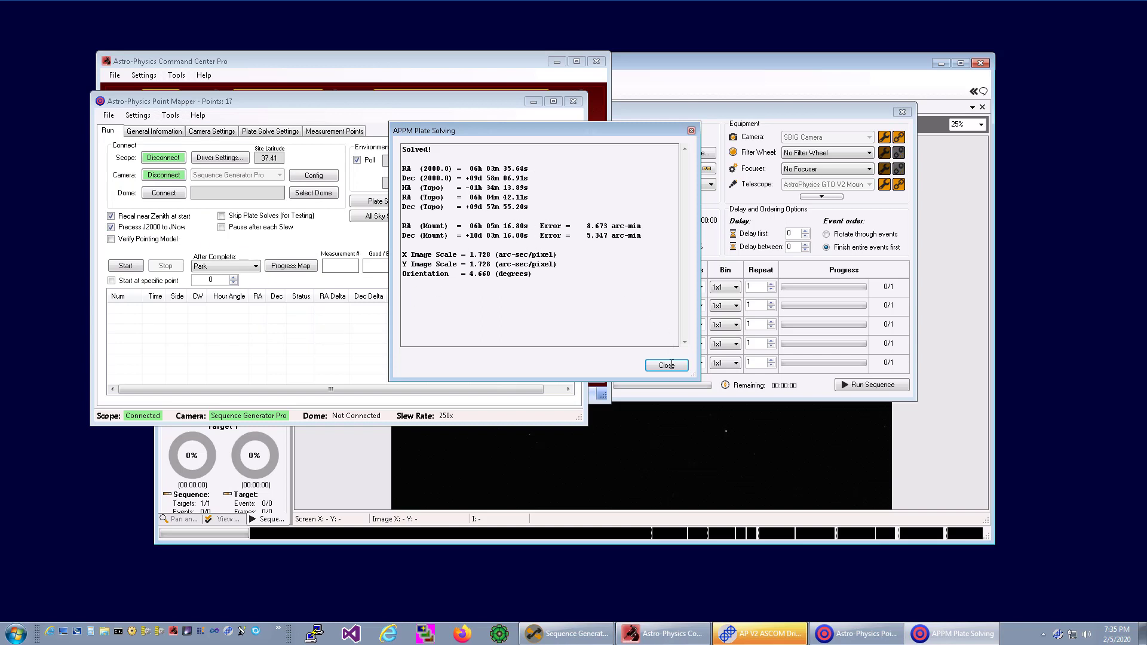
{"action": "left_click", "coordinate": [666, 366]}
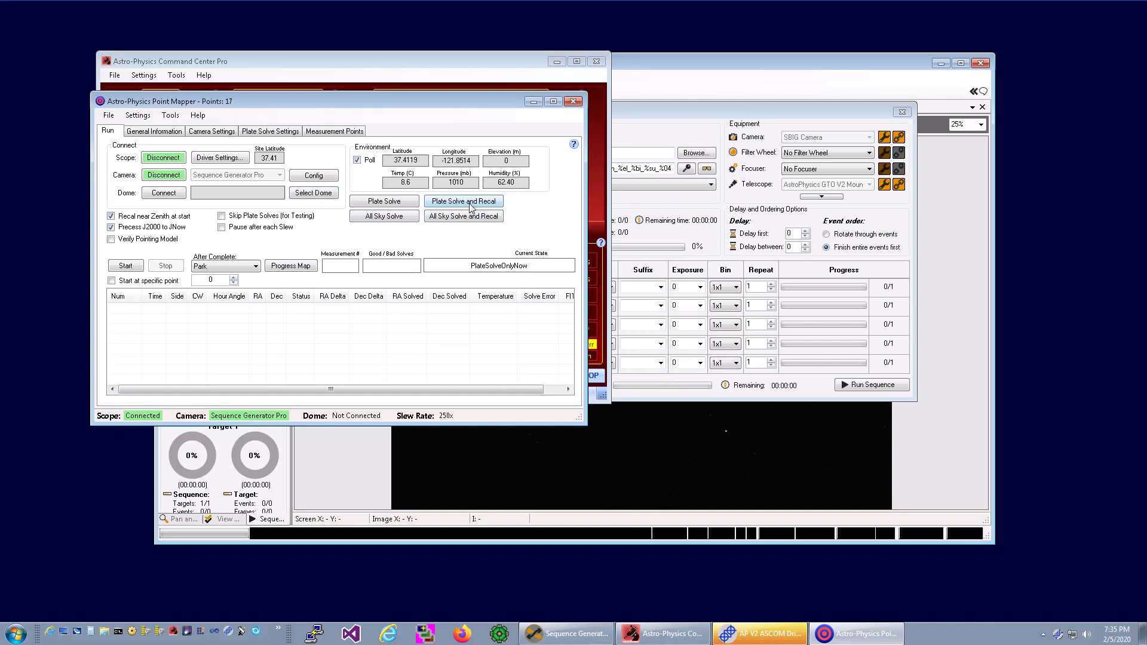
- Run Plate Solve and Recal and confirm the recalibration solve succeeds
{"action": "left_click", "coordinate": [464, 201]}
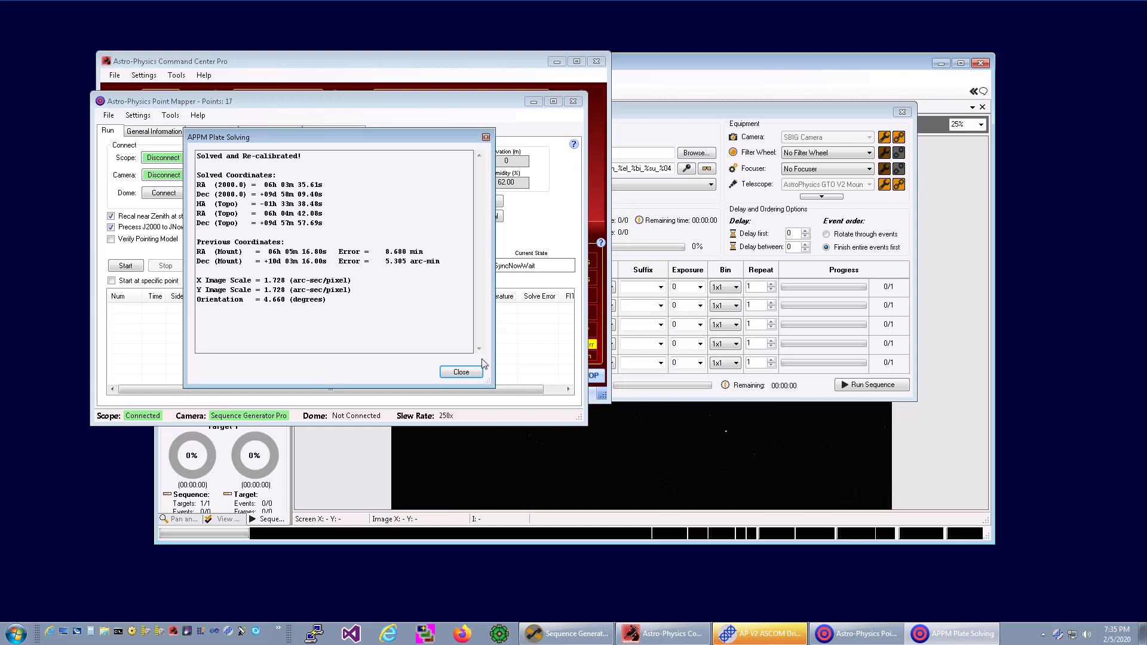
{"action": "left_click", "coordinate": [461, 372]}
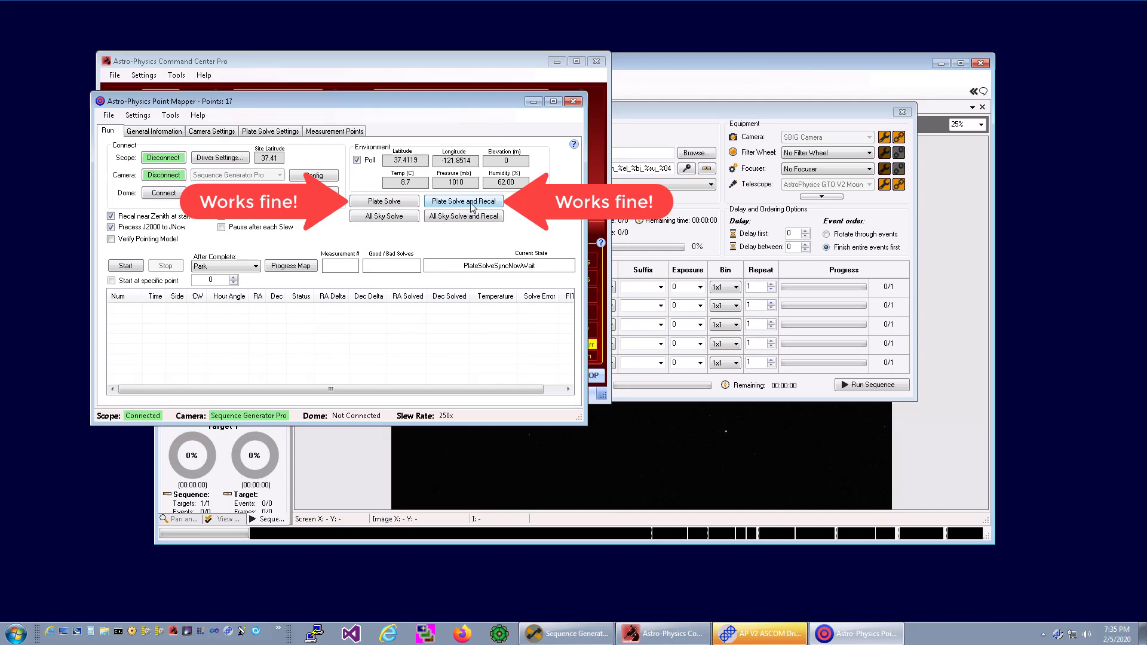
- Recheck the plate solve settings, start the 17-point run, and accept the Settings Review
{"action": "left_click", "coordinate": [270, 132]}
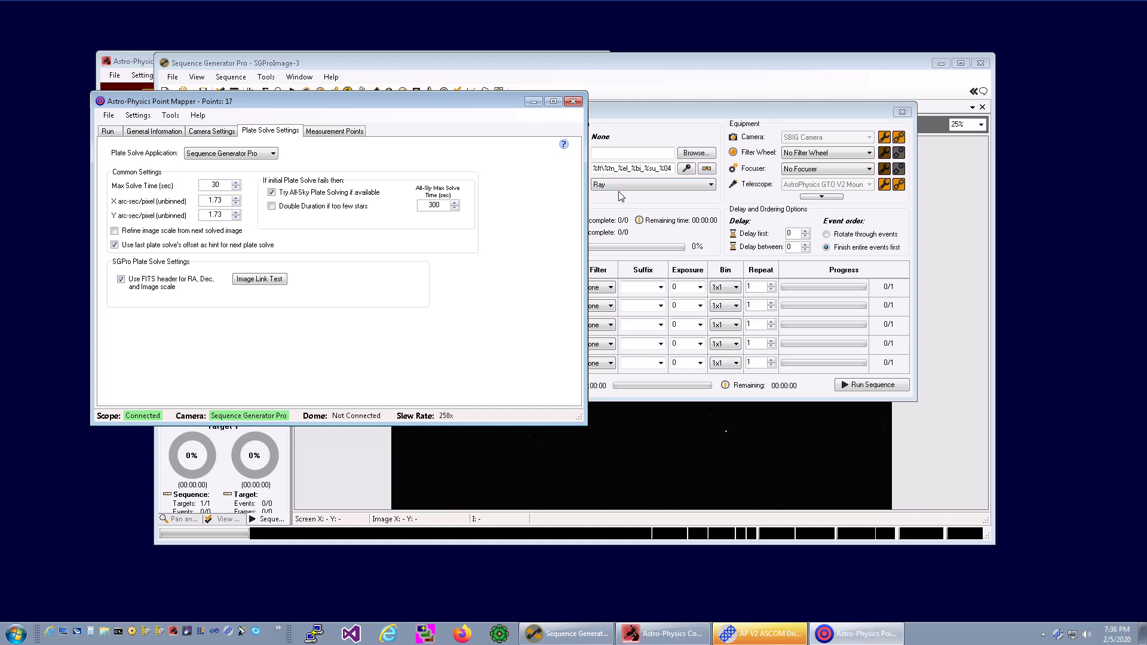
{"action": "mouse_move", "coordinate": [574, 225]}
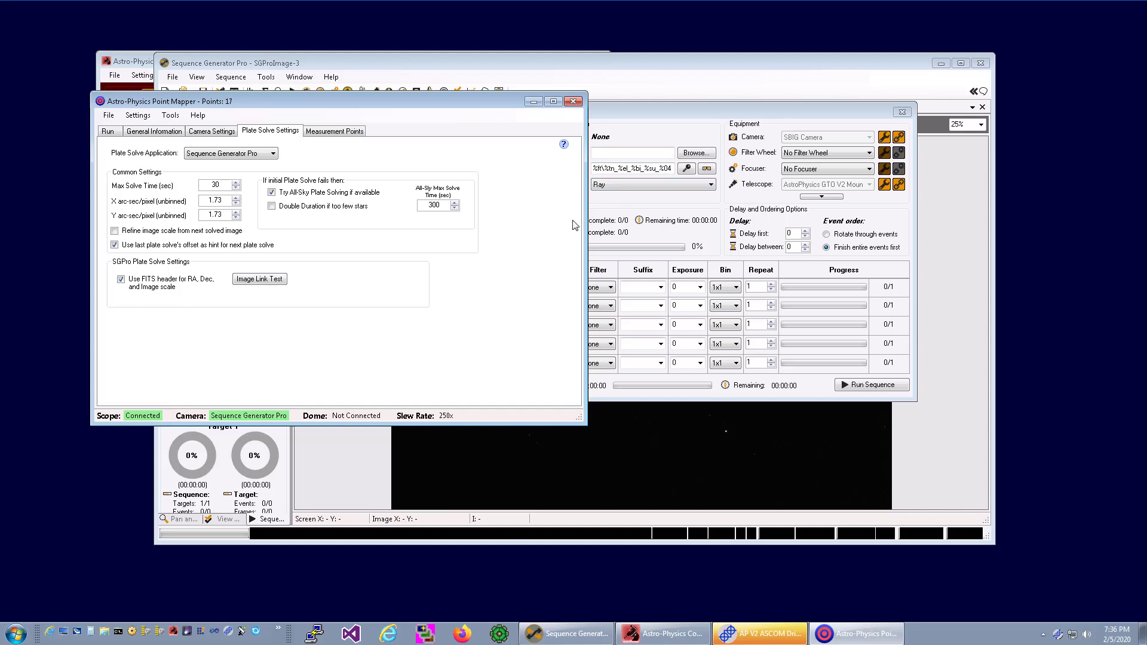
{"action": "mouse_move", "coordinate": [575, 219]}
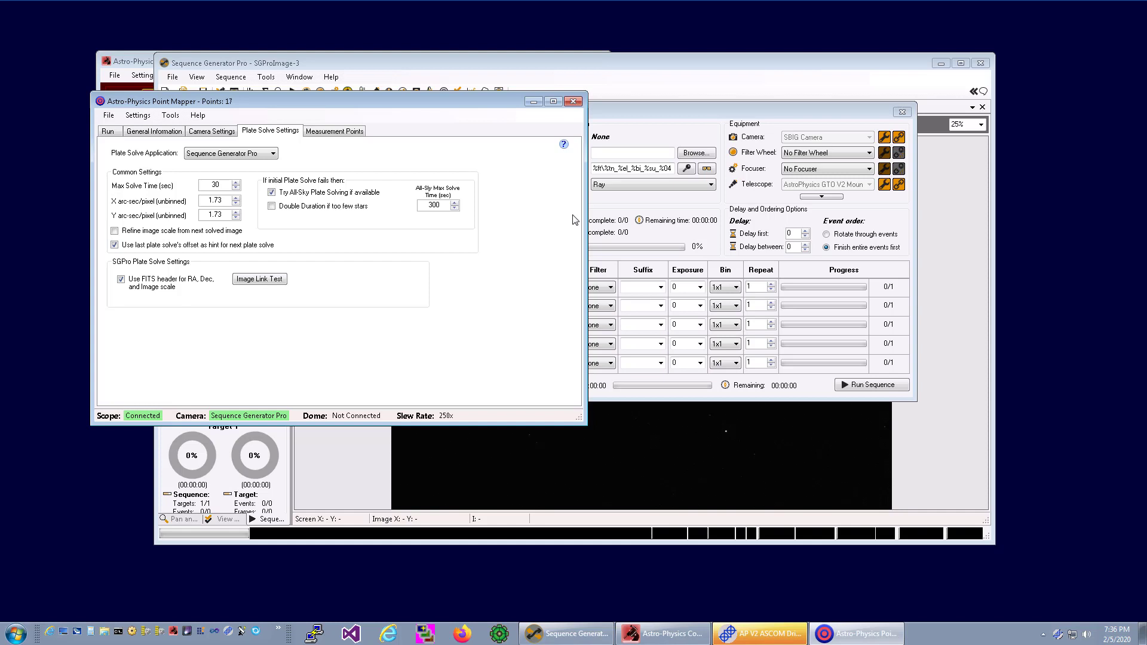
{"action": "mouse_move", "coordinate": [254, 164]}
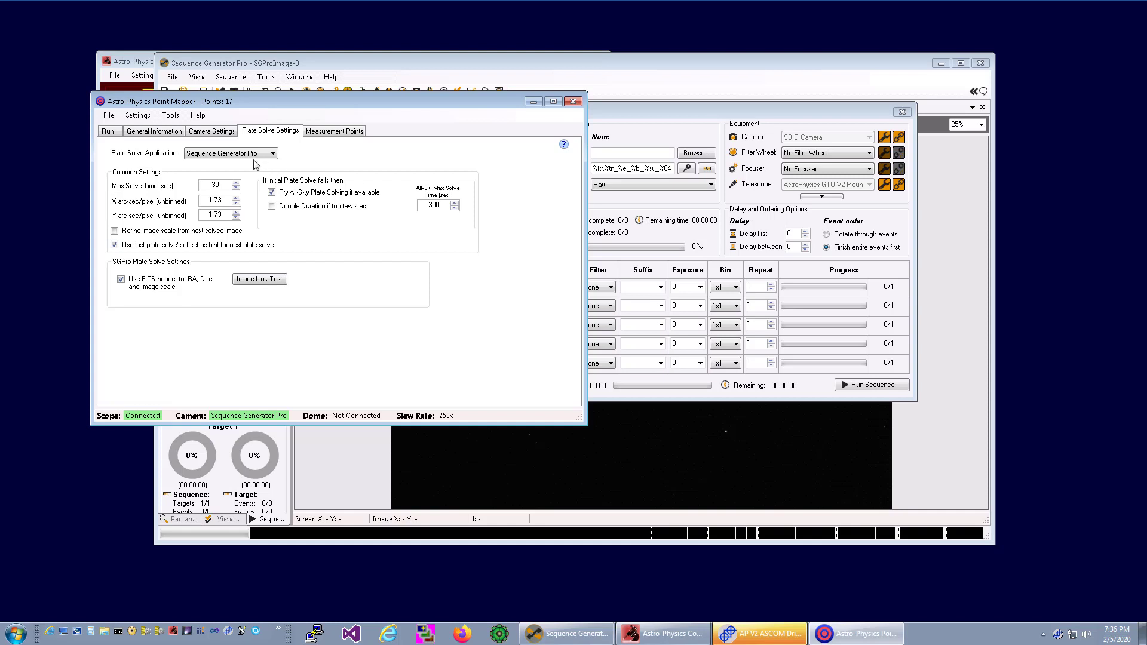
{"action": "left_click", "coordinate": [108, 132]}
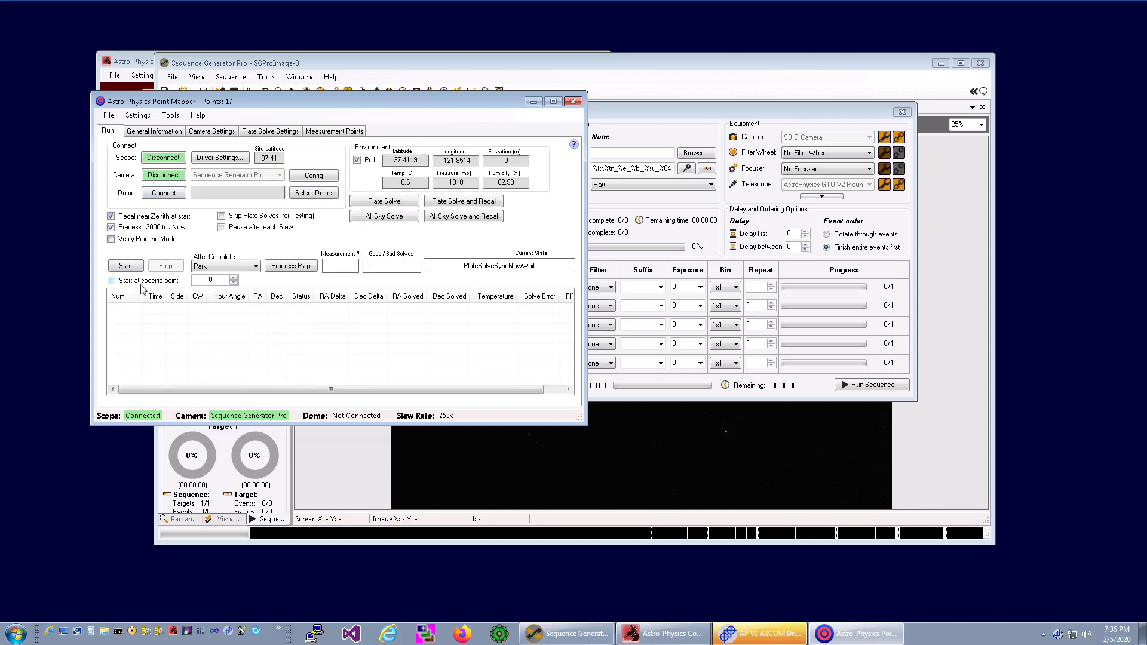
{"action": "left_click", "coordinate": [126, 266]}
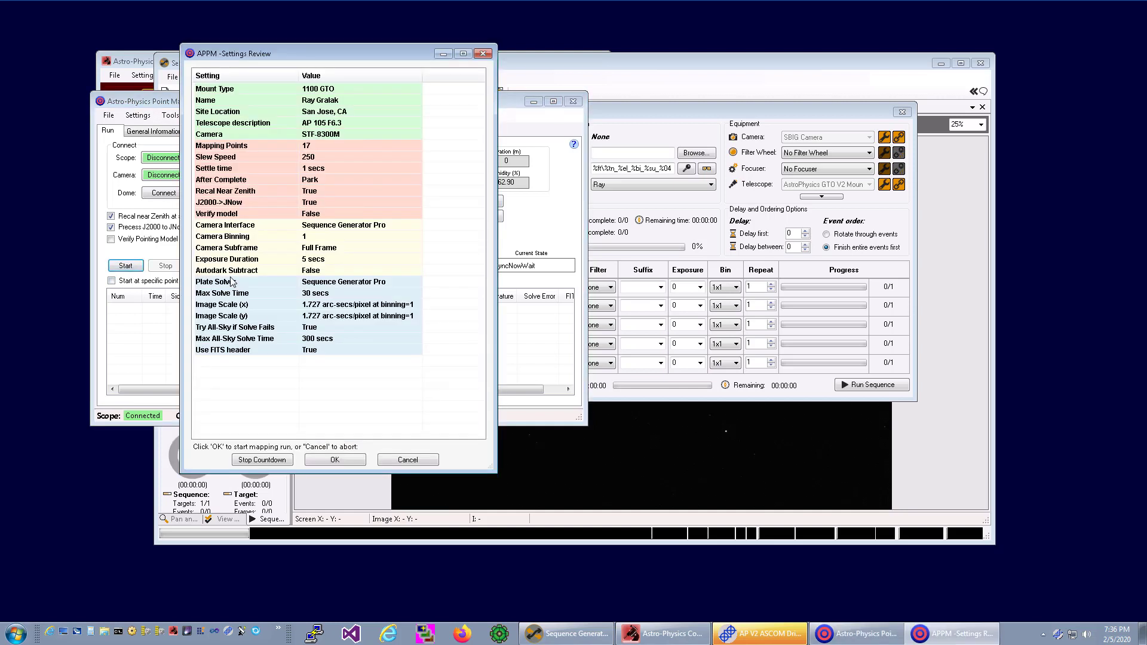
{"action": "left_click", "coordinate": [335, 459]}
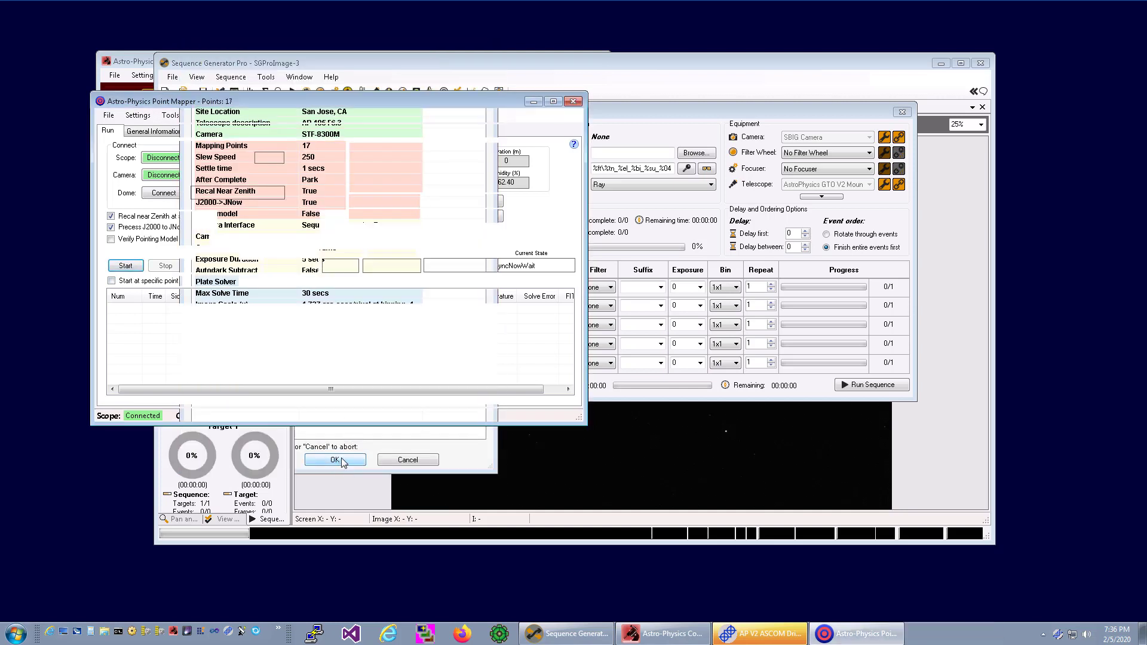
{"action": "left_click", "coordinate": [335, 458]}
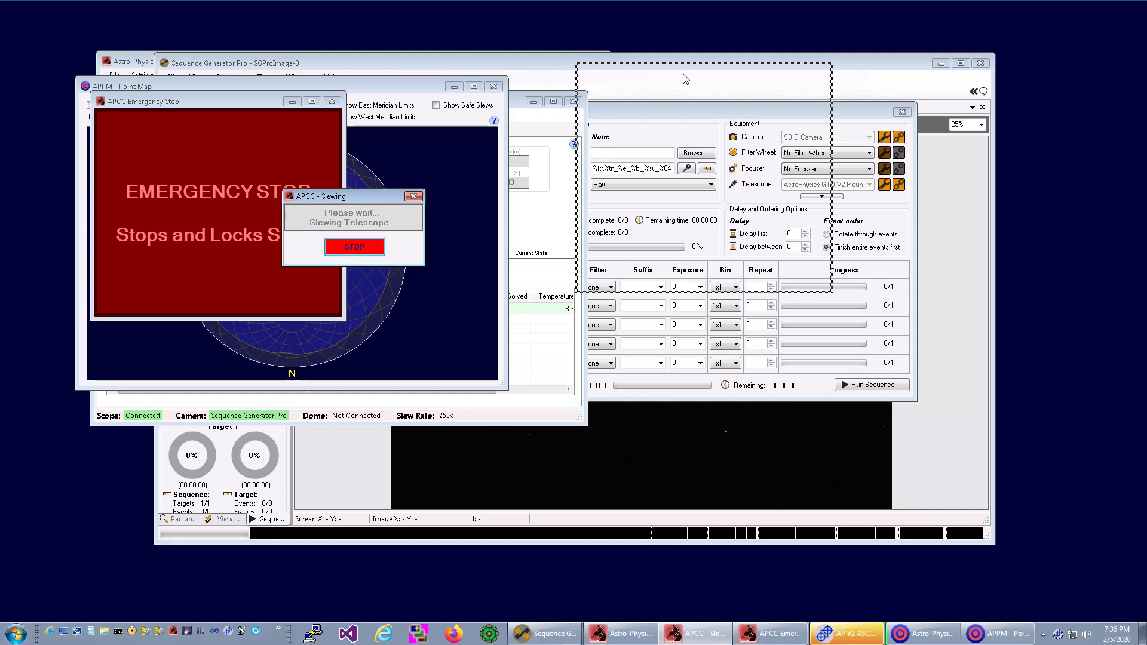